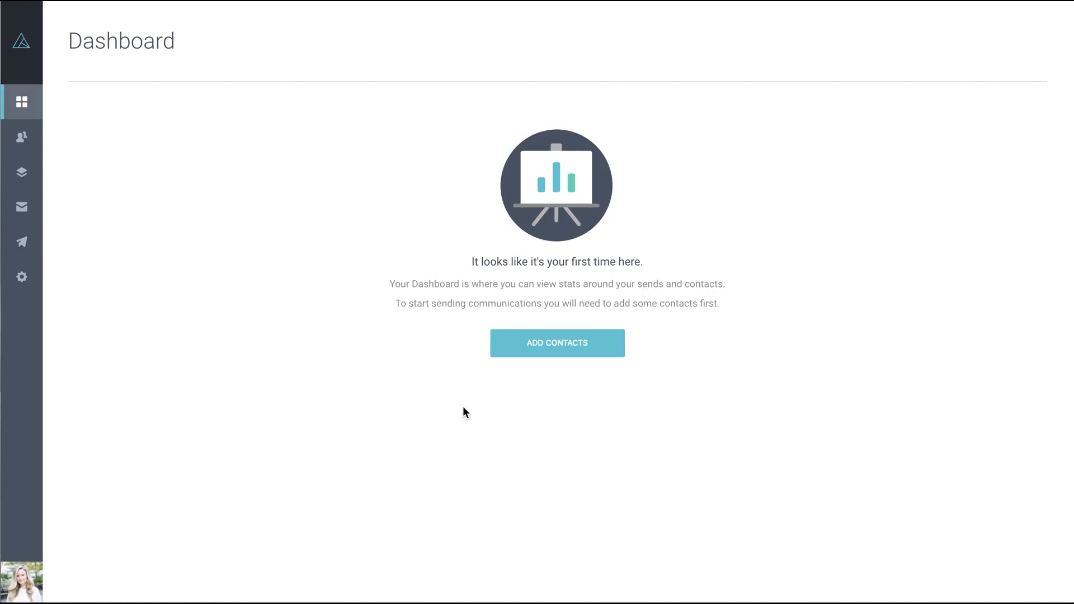
pyautogui.moveTo(602, 349)
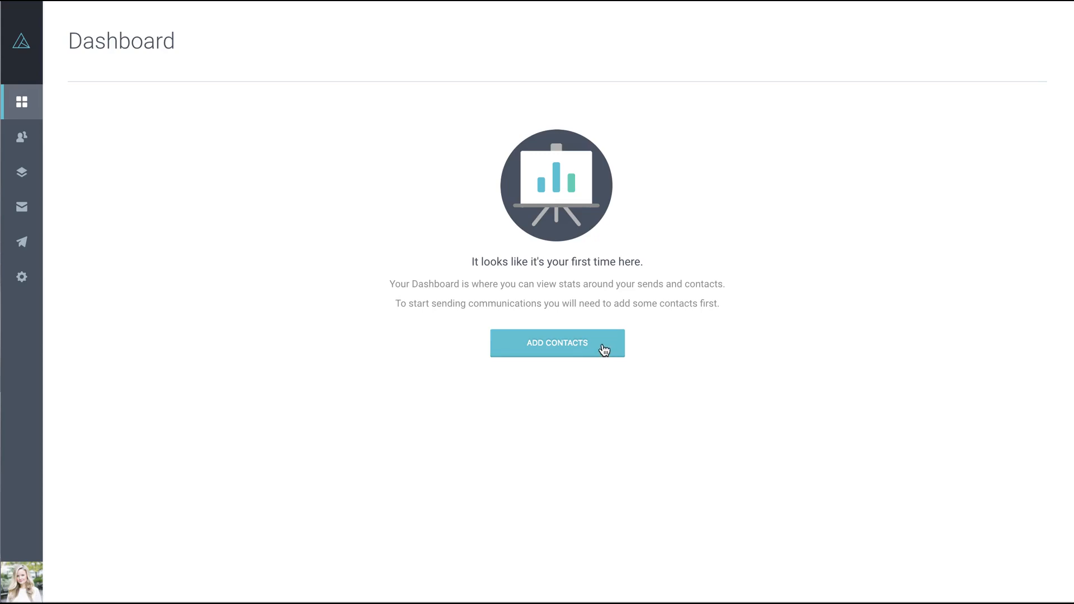
# Step: Choose ADD CONTACTS on the empty dashboard to reach the Import Contacts page
pyautogui.click(556, 343)
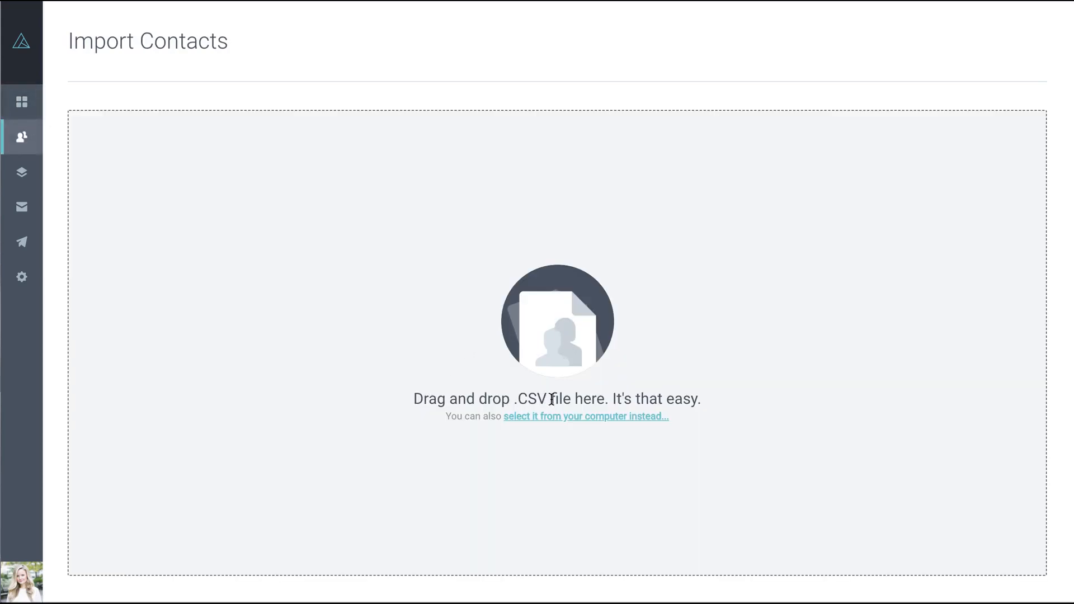
pyautogui.moveTo(584, 418)
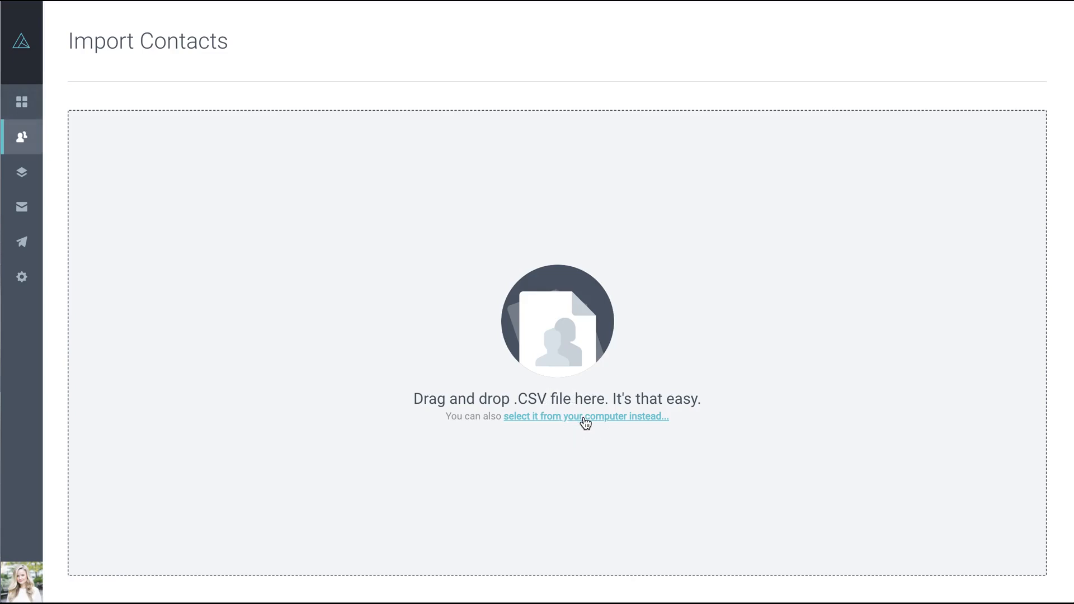
# Step: Select ExampleCSV_medium.csv from the Desktop and begin importing its contacts
pyautogui.click(585, 416)
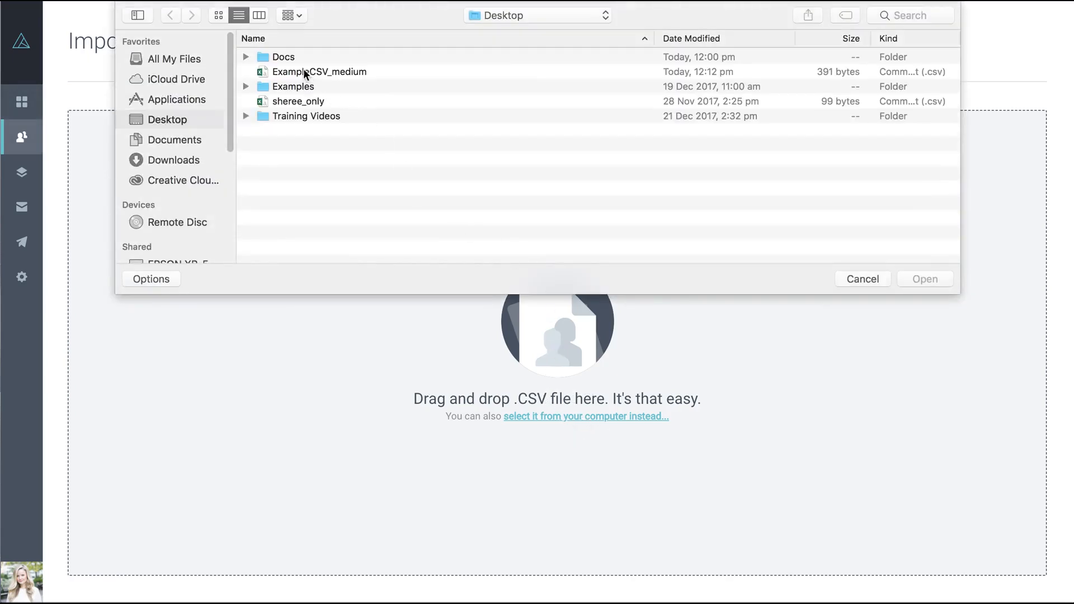
pyautogui.doubleClick(319, 71)
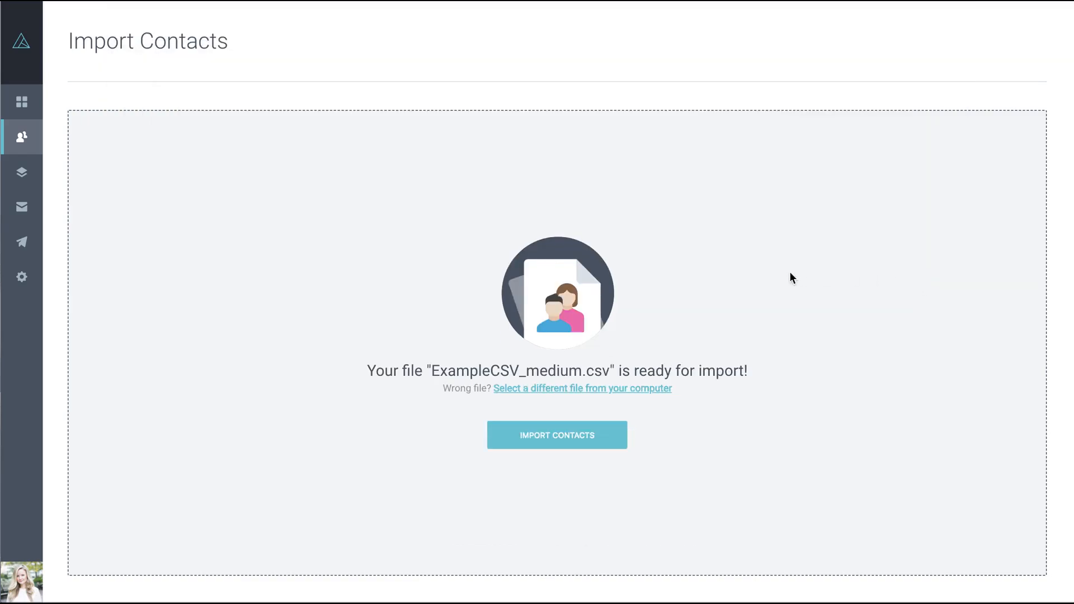
pyautogui.moveTo(495, 368)
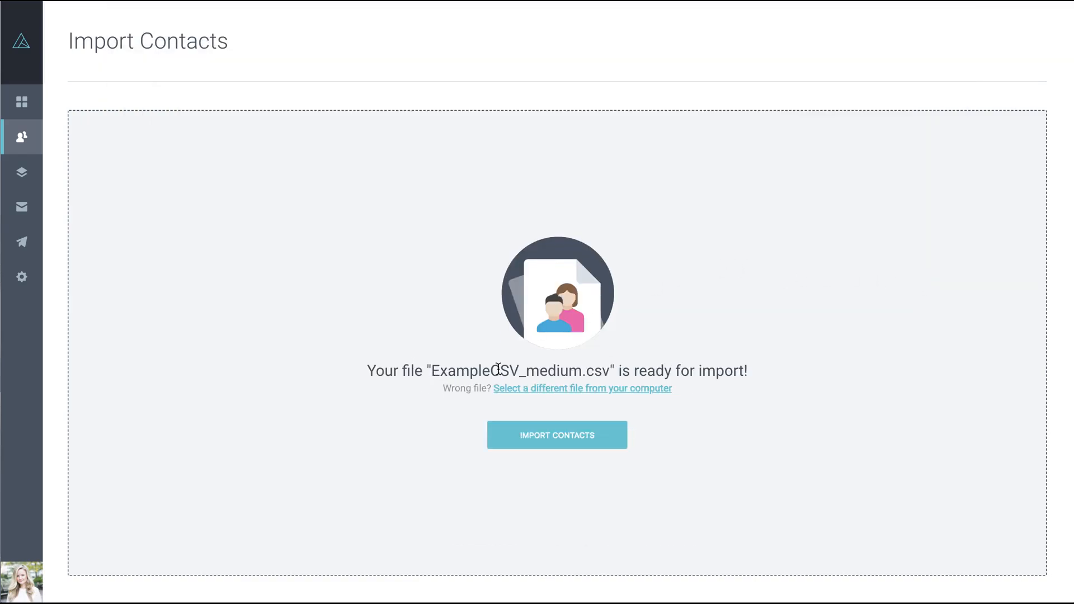
pyautogui.moveTo(759, 336)
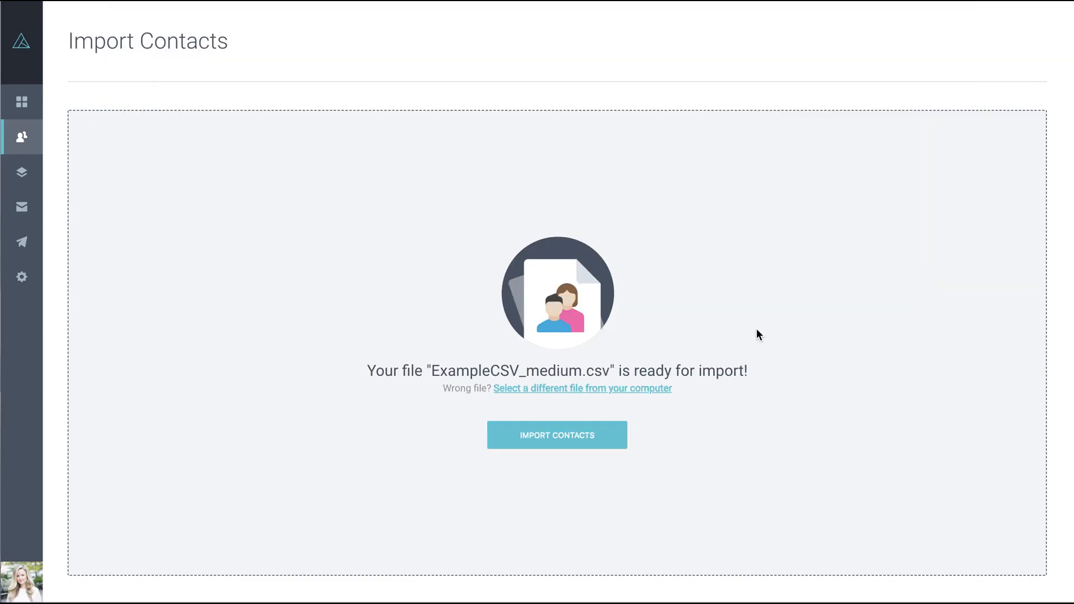
pyautogui.click(556, 434)
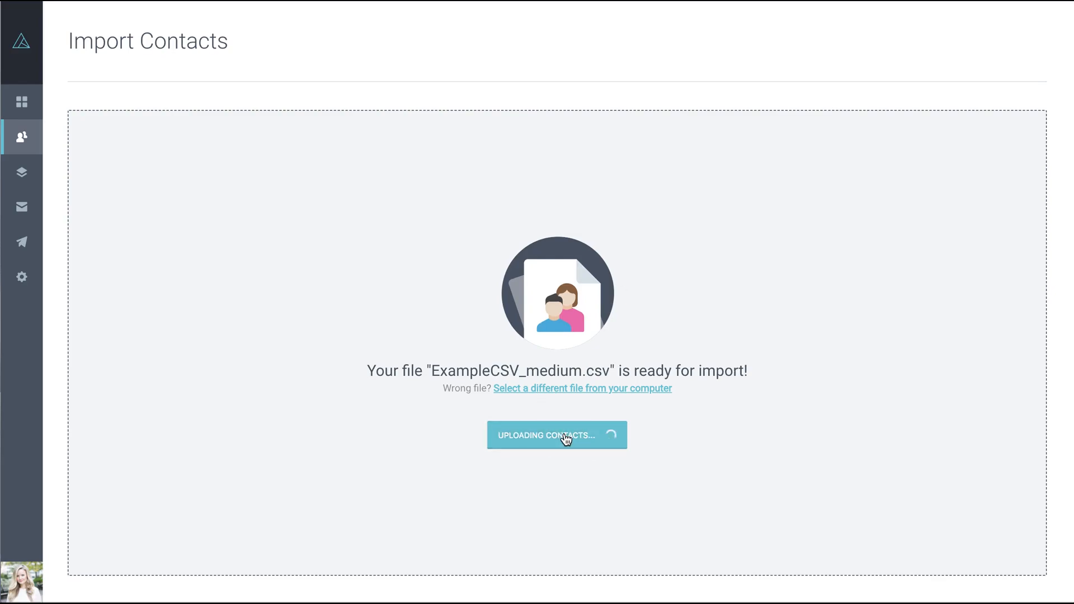
# Step: Let the upload finish and review the 'Now to Verify your Fields' mapping table
pyautogui.click(556, 435)
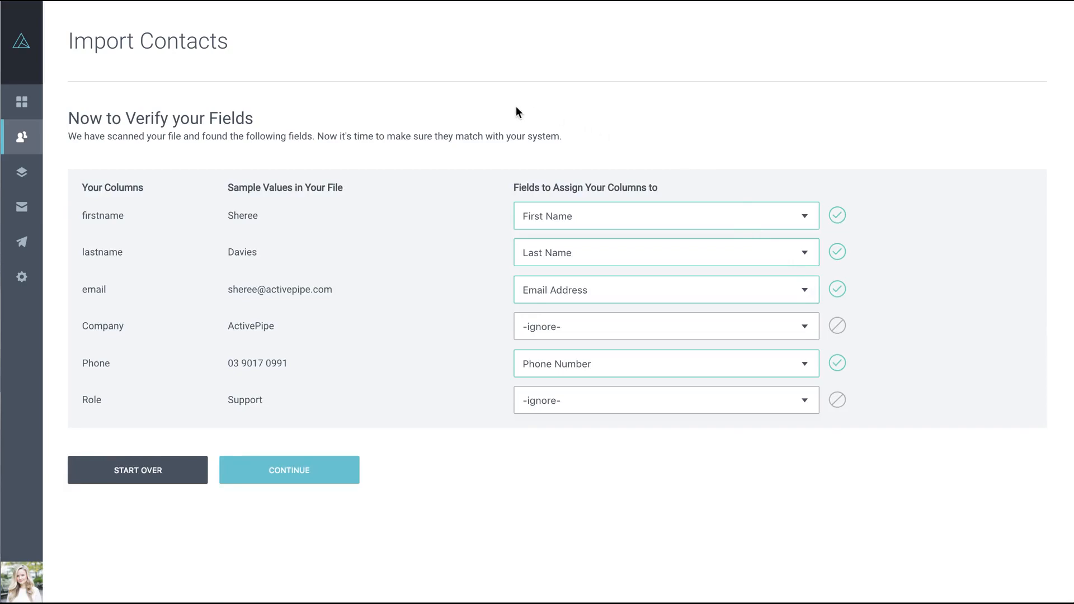
pyautogui.moveTo(124, 192)
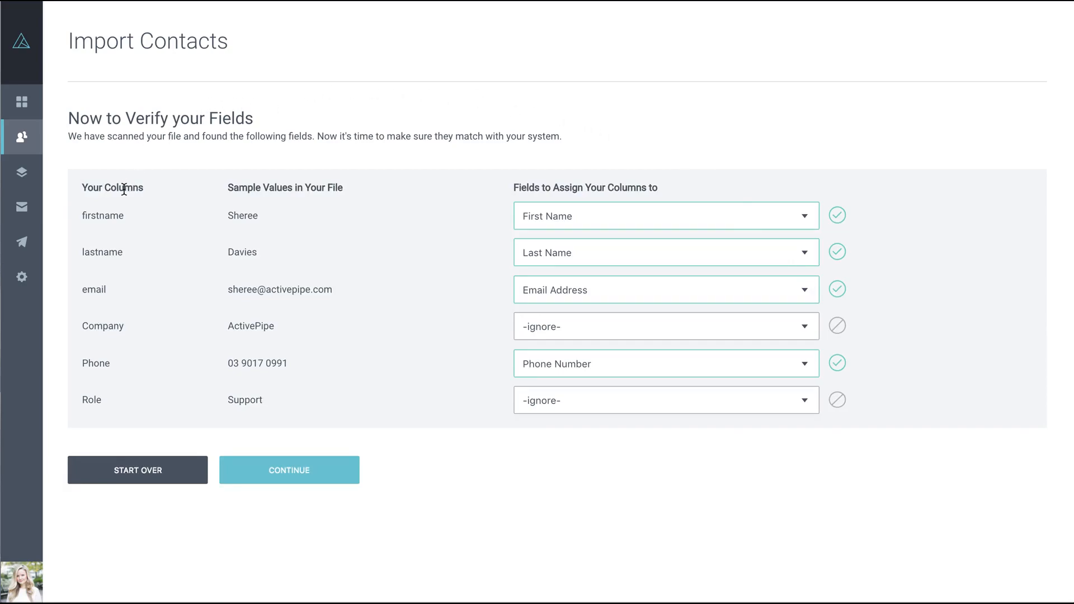
pyautogui.moveTo(623, 172)
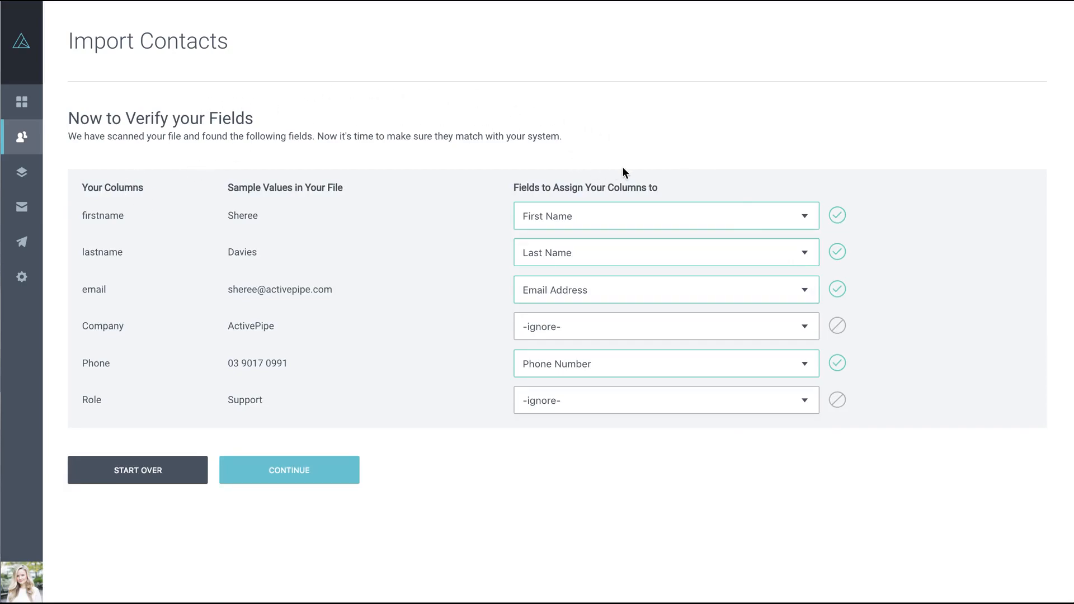
pyautogui.moveTo(595, 217)
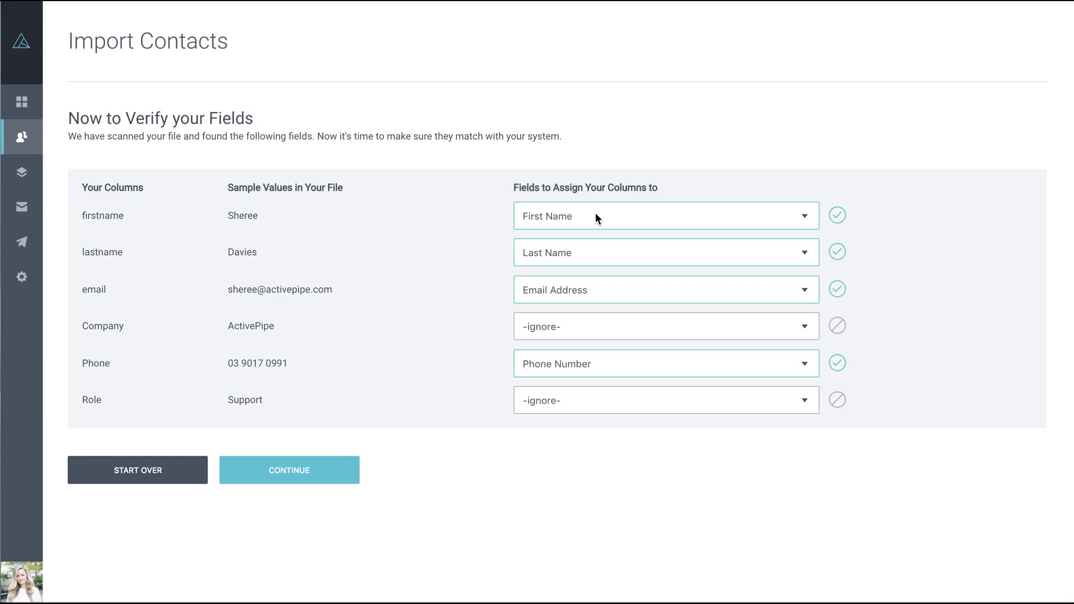
pyautogui.moveTo(584, 275)
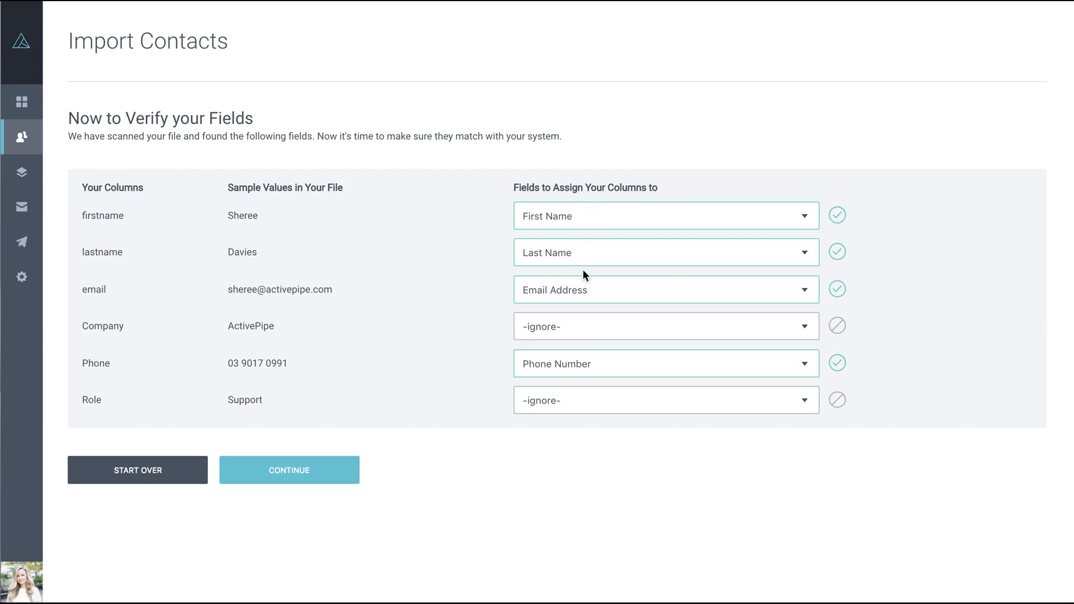
pyautogui.moveTo(580, 300)
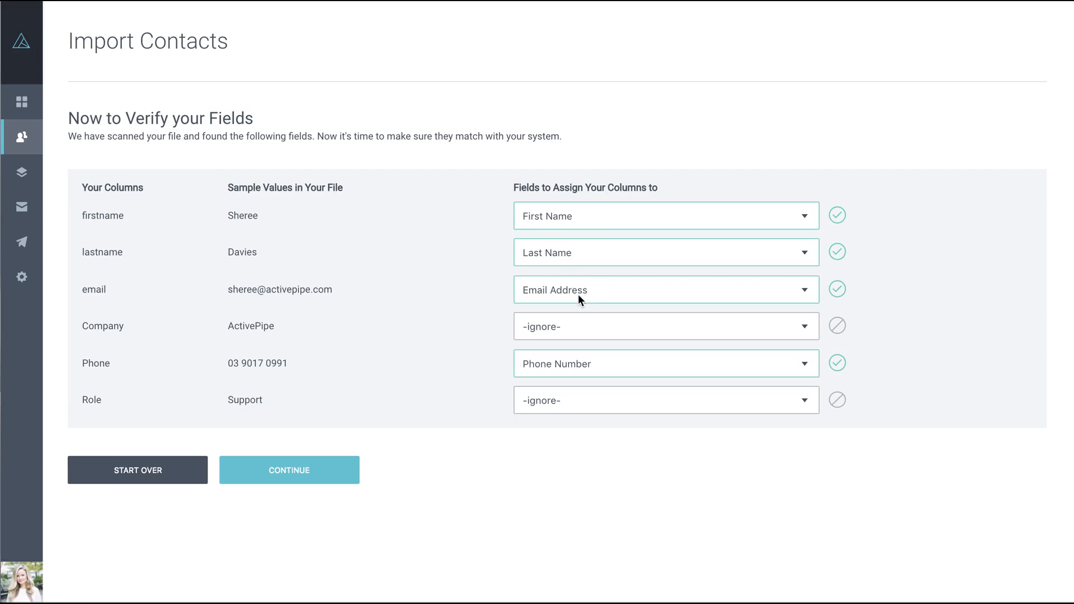
# Step: Map the Company and Role columns to new custom fields named Company and Role
pyautogui.click(664, 326)
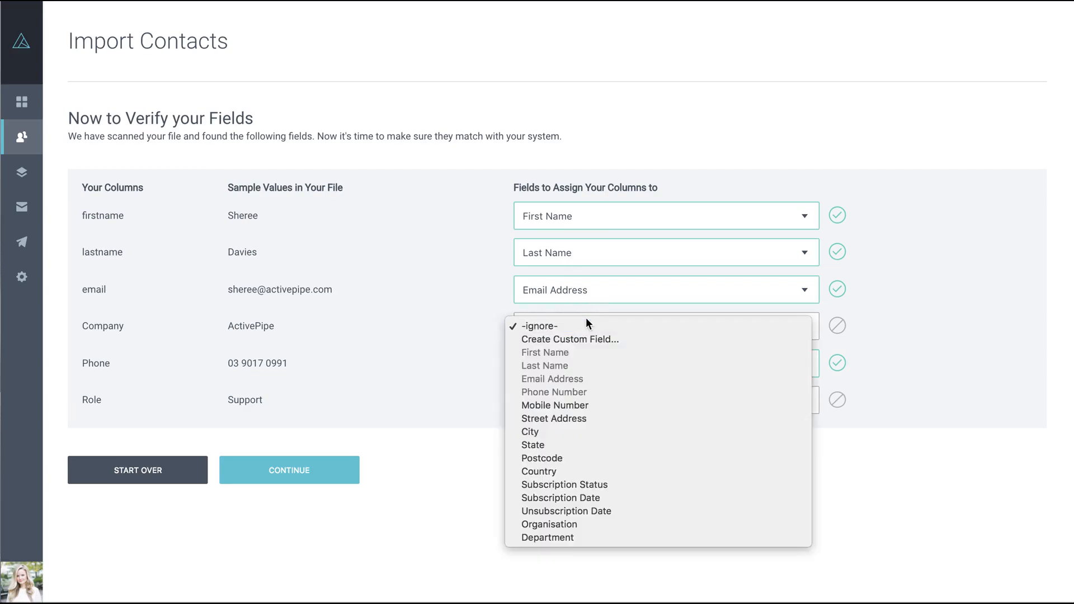
pyautogui.click(570, 339)
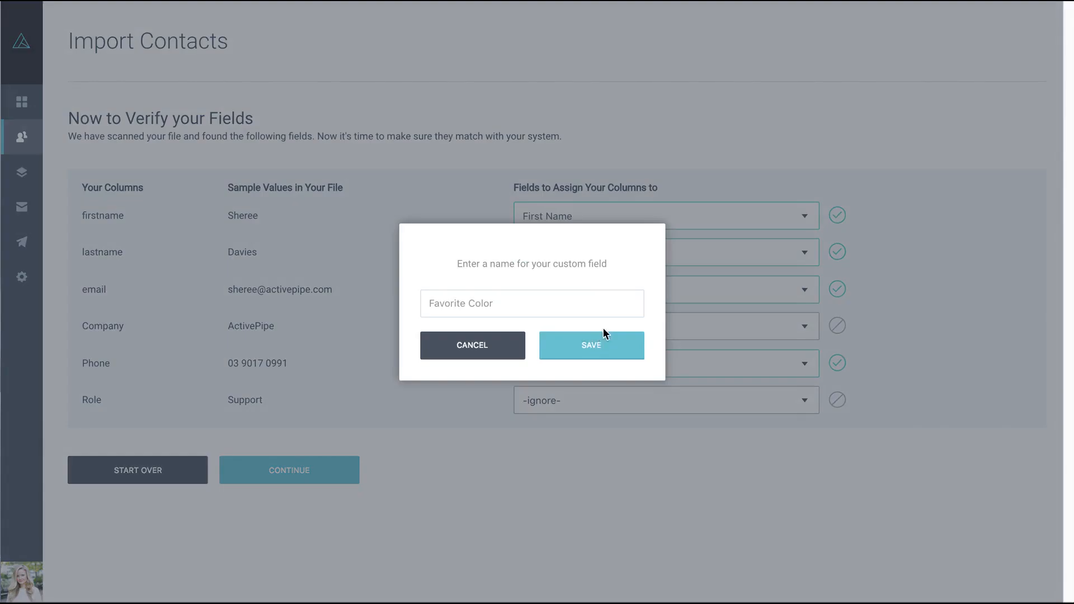
pyautogui.write('Company')
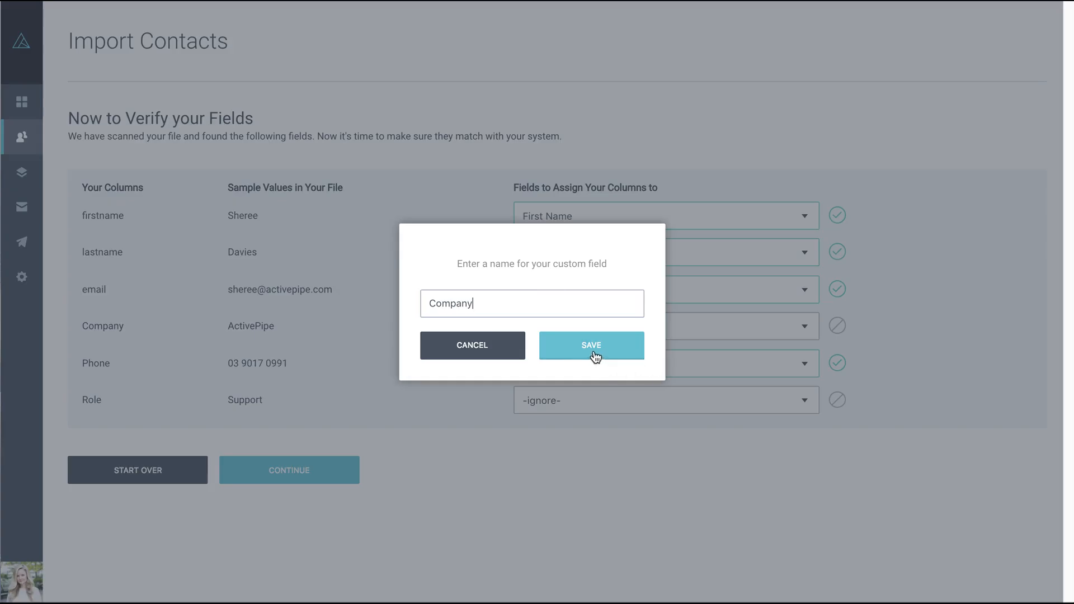
pyautogui.click(591, 345)
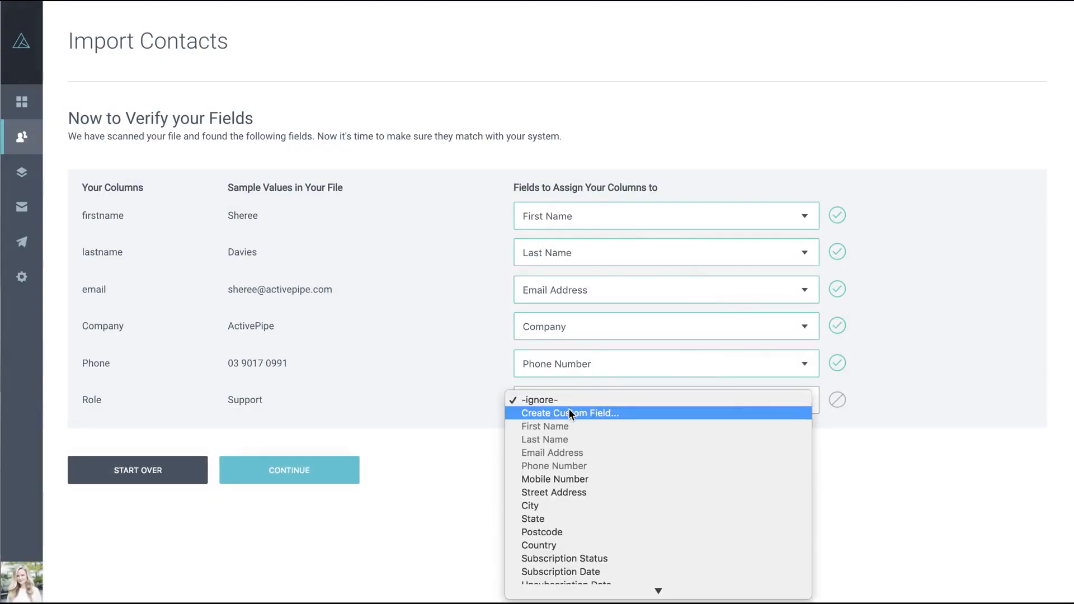
pyautogui.click(571, 413)
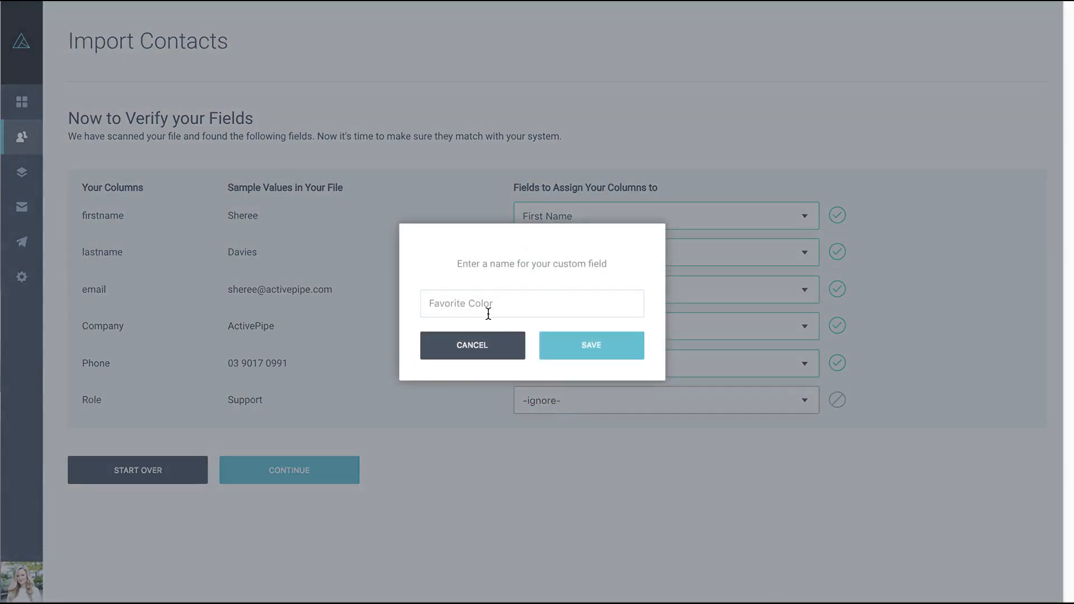
pyautogui.moveTo(550, 282)
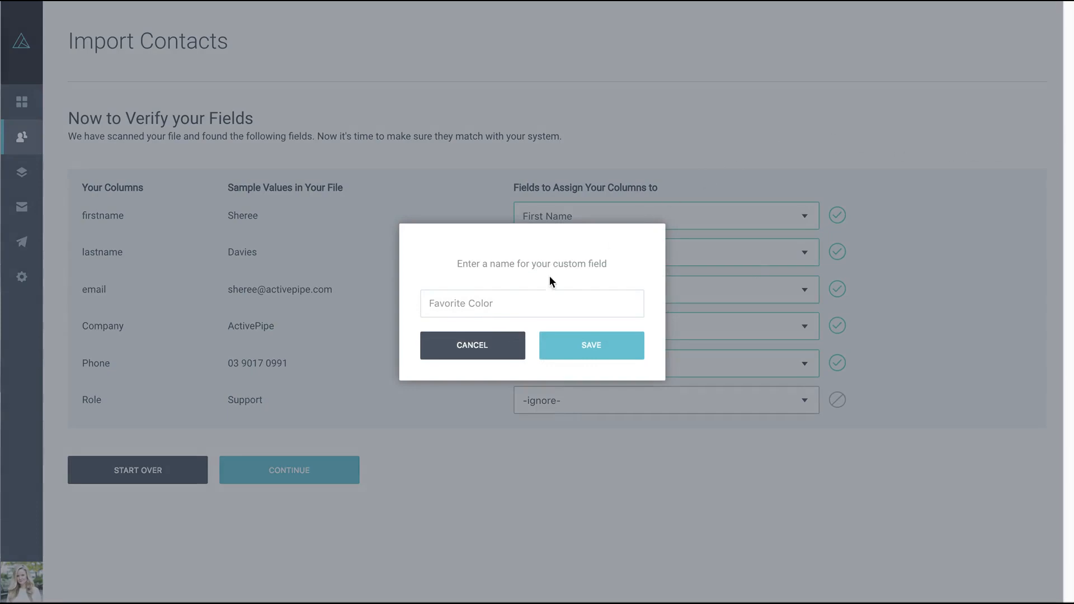
pyautogui.write('R')
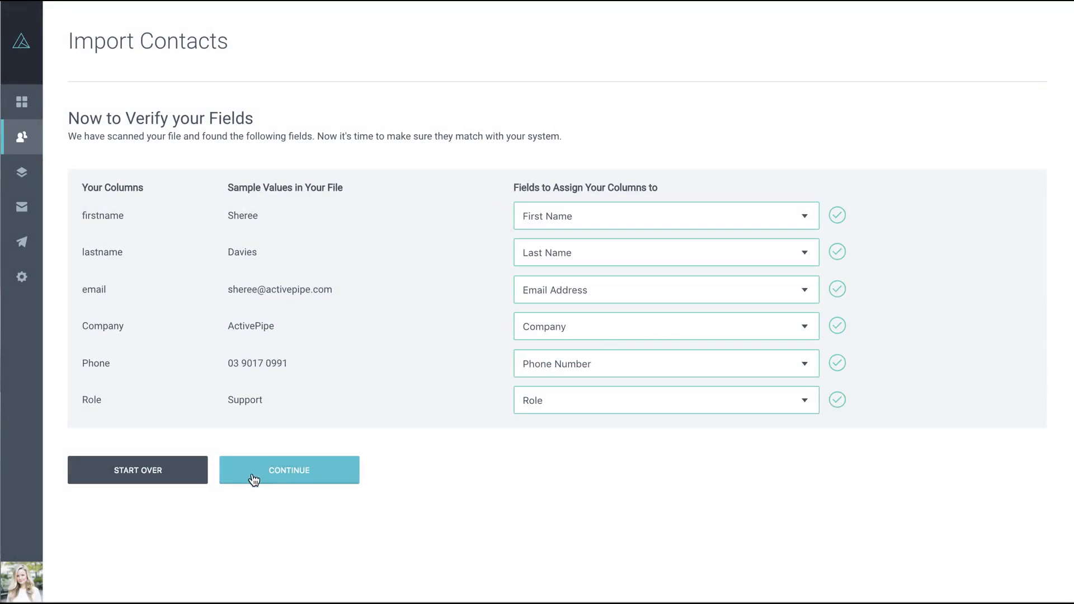
# Step: Confirm the field mapping and wait for the five-contact review sample to load
pyautogui.click(289, 470)
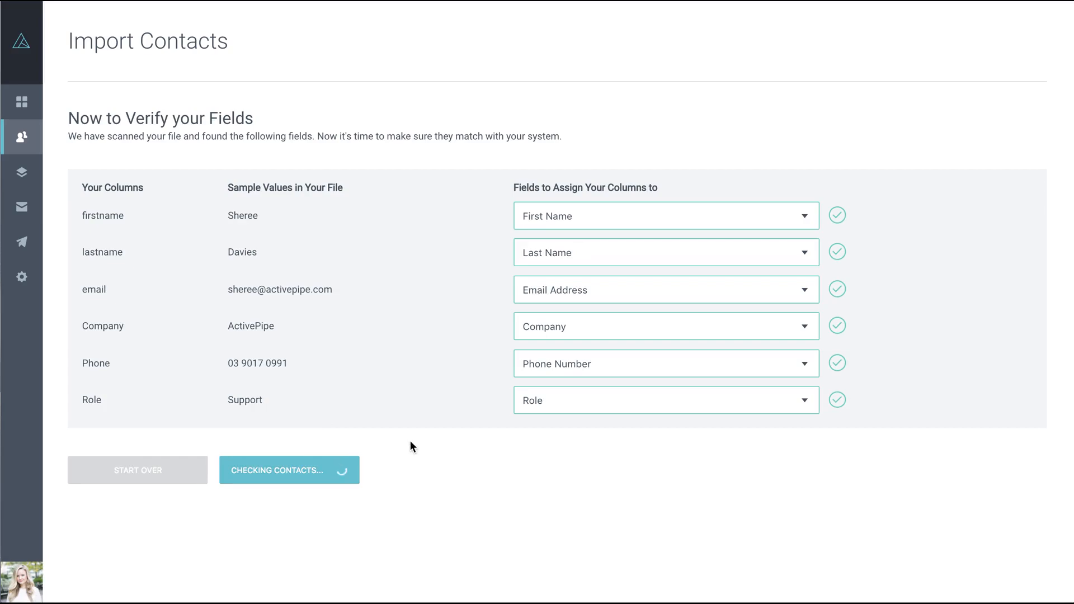
pyautogui.click(289, 470)
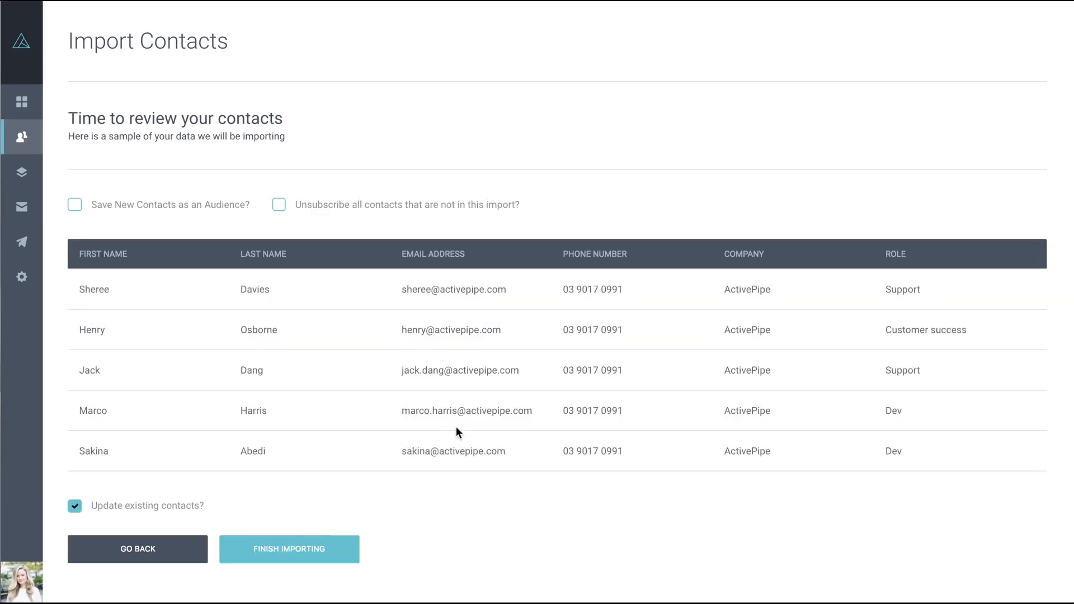
pyautogui.moveTo(408, 174)
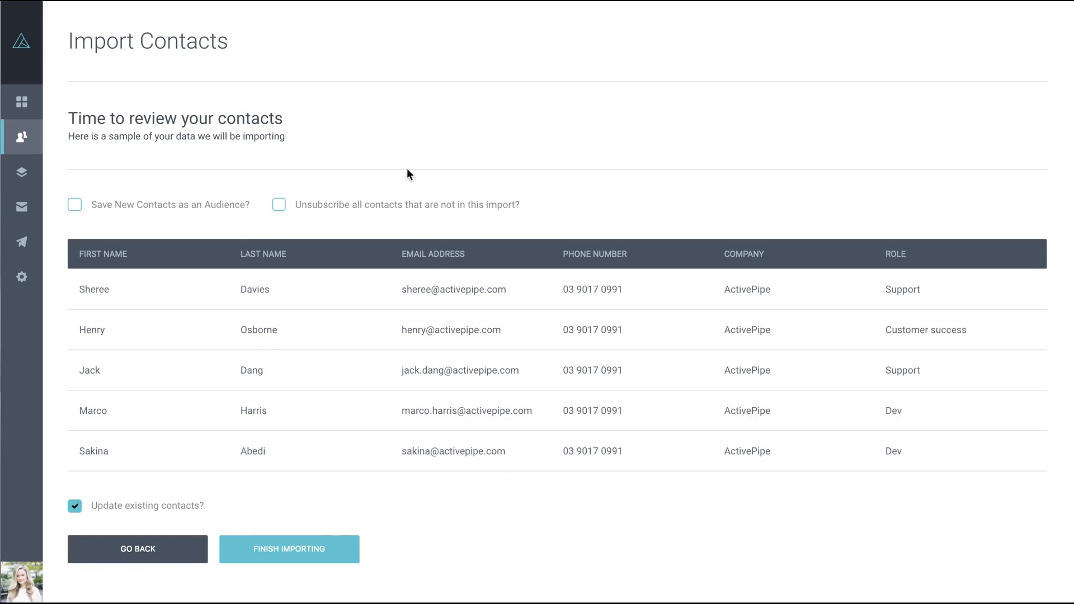
pyautogui.moveTo(241, 150)
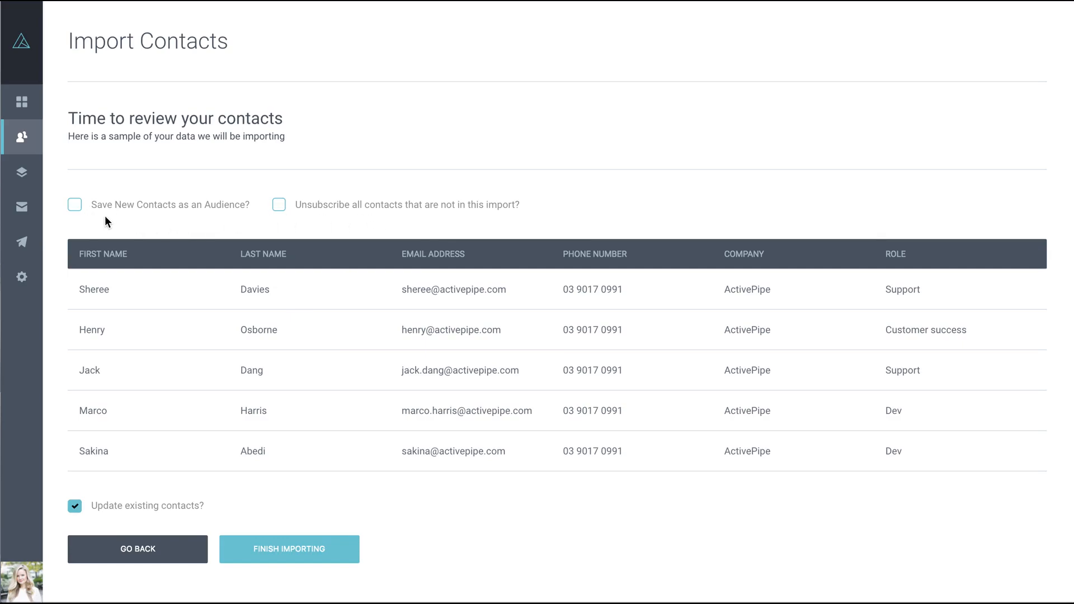
# Step: Tick 'Save New Contacts as an Audience?' and enter the audience name 'New Contacts'
pyautogui.click(74, 204)
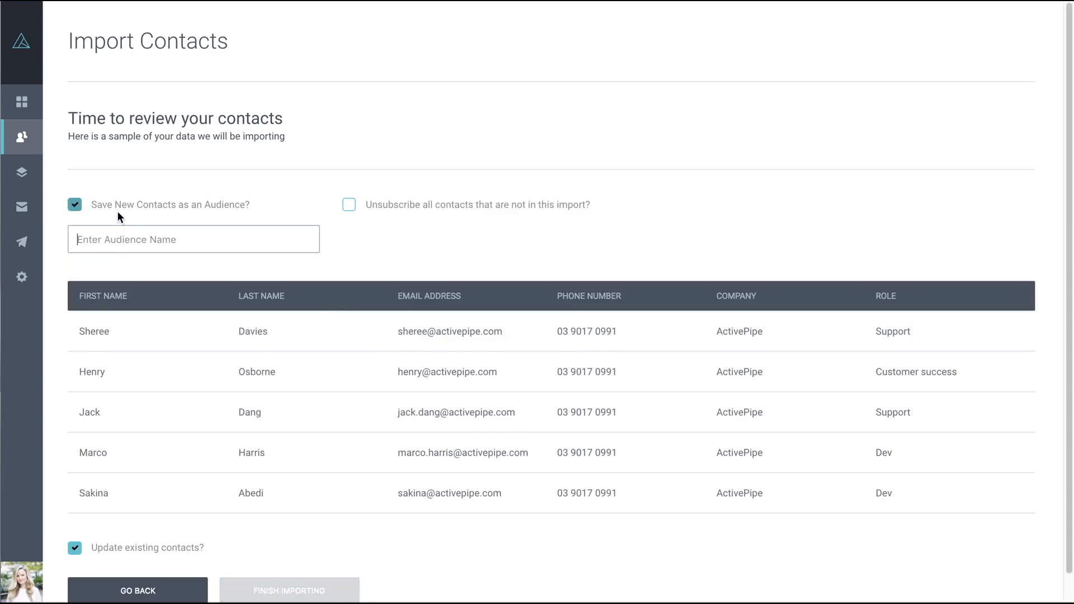
pyautogui.write('New Contac')
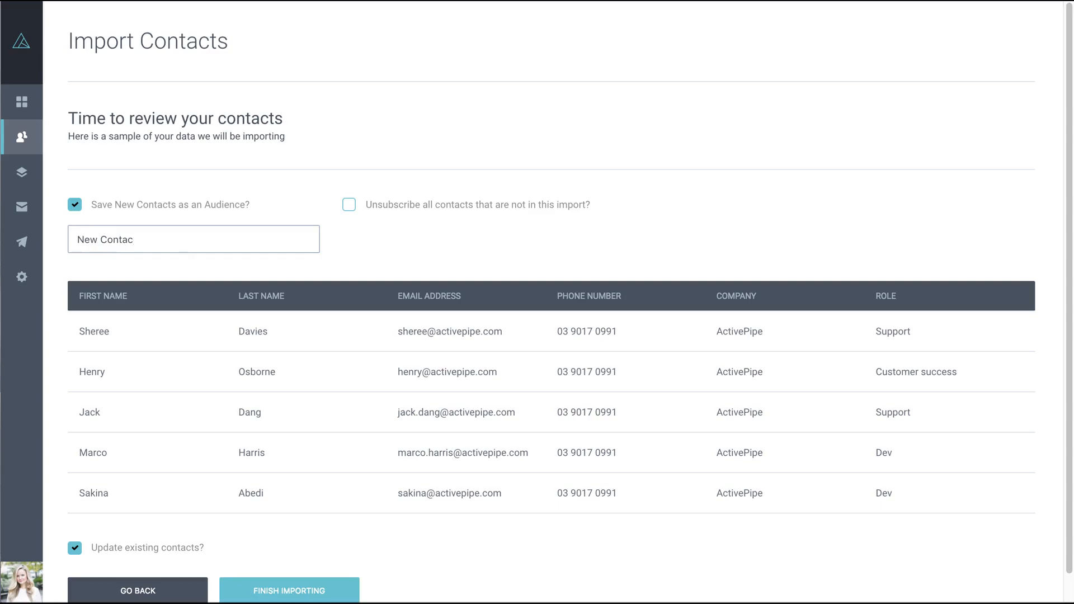
pyautogui.write('ts')
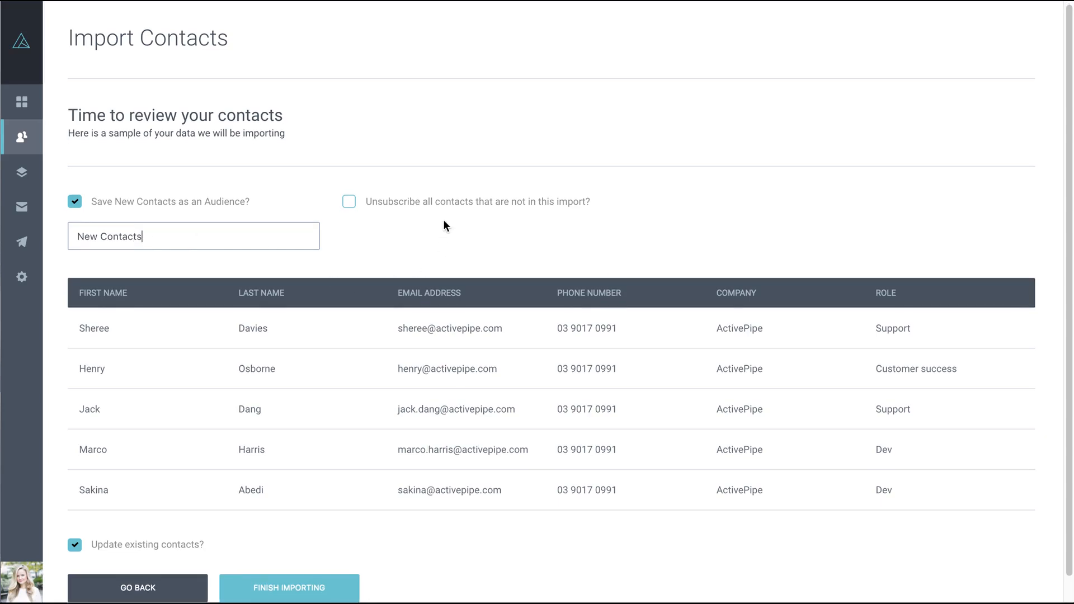
pyautogui.scroll(-3)
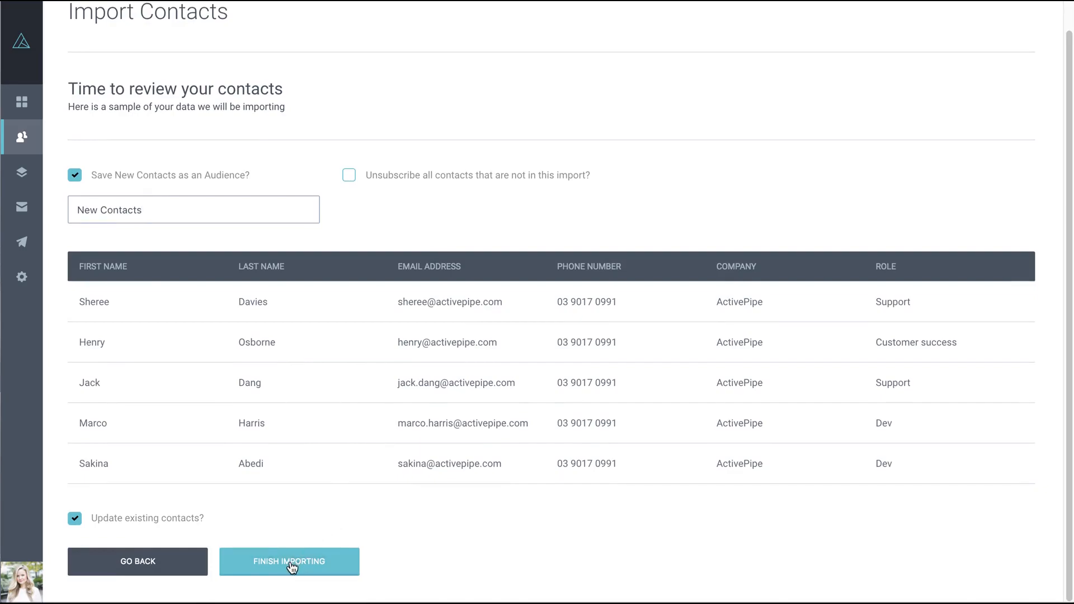
# Step: Finish importing and check the overview: 5 new, 0 updated, 0 failed
pyautogui.click(289, 562)
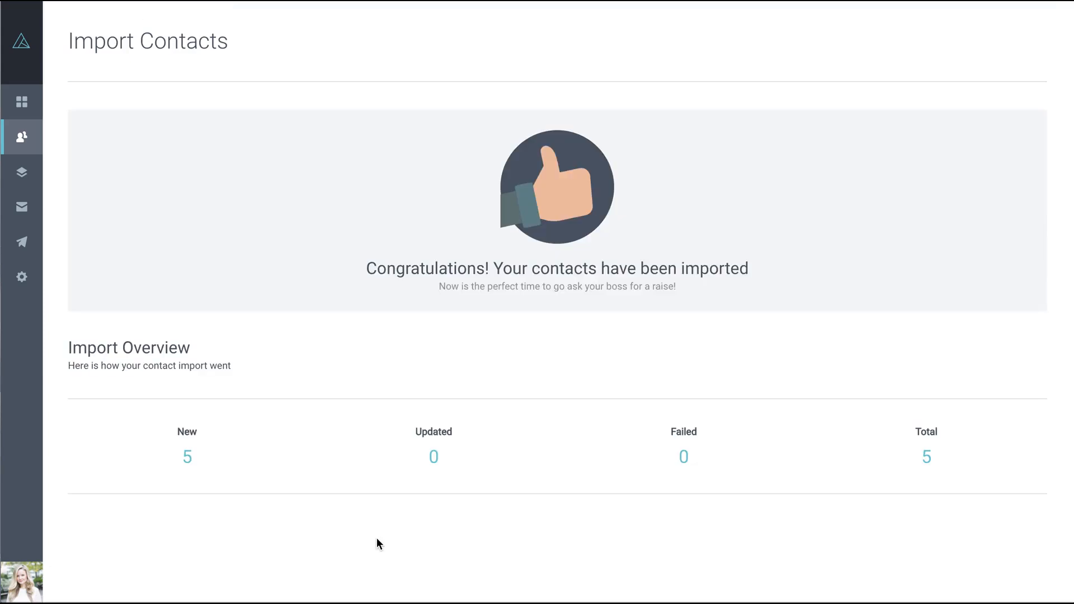
pyautogui.moveTo(384, 521)
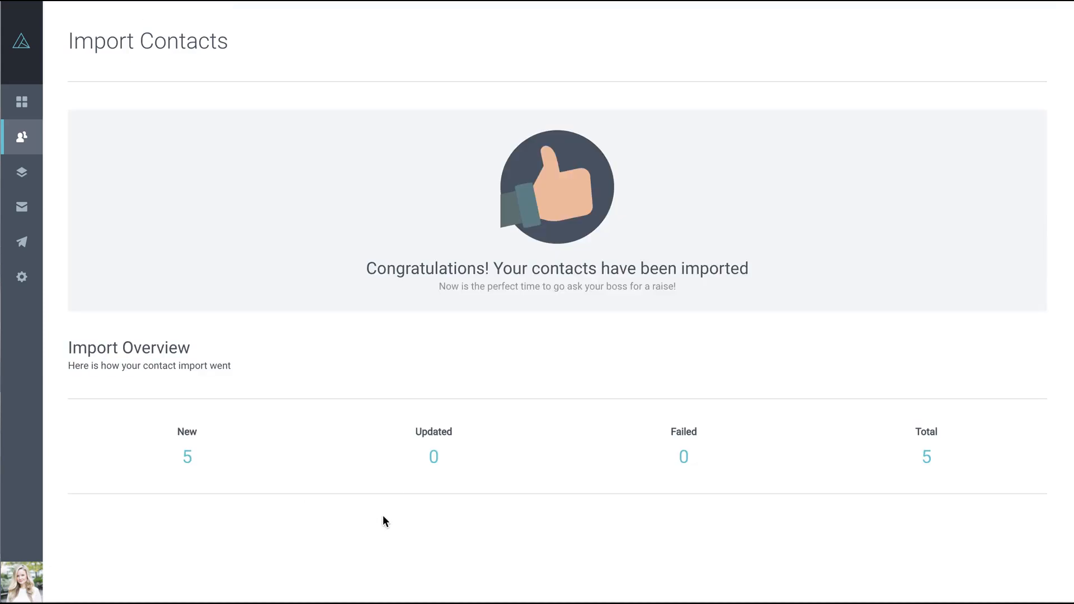
pyautogui.moveTo(180, 501)
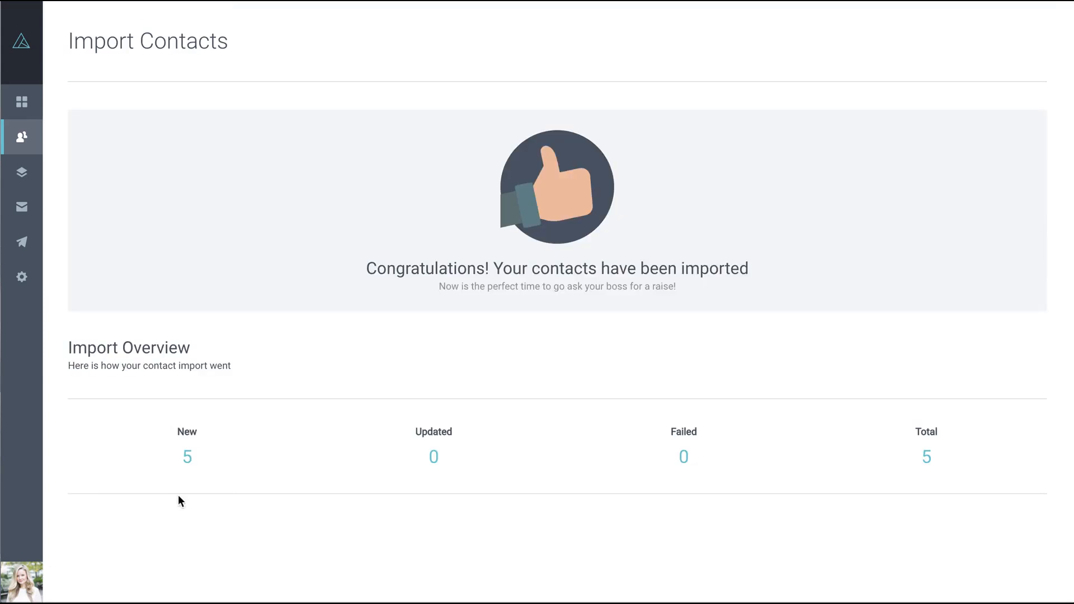
pyautogui.moveTo(291, 428)
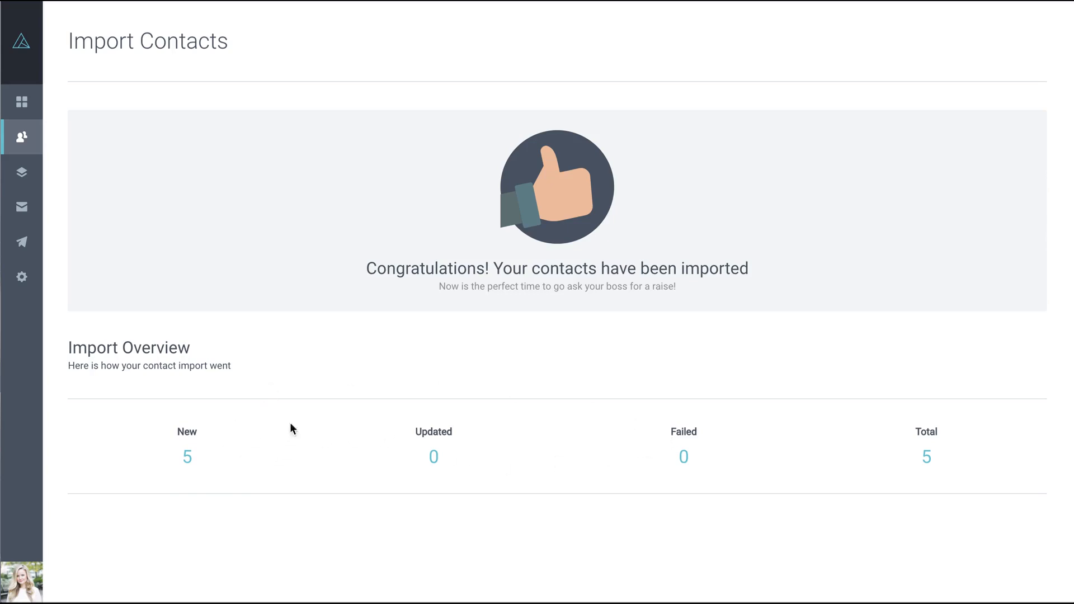
pyautogui.moveTo(442, 469)
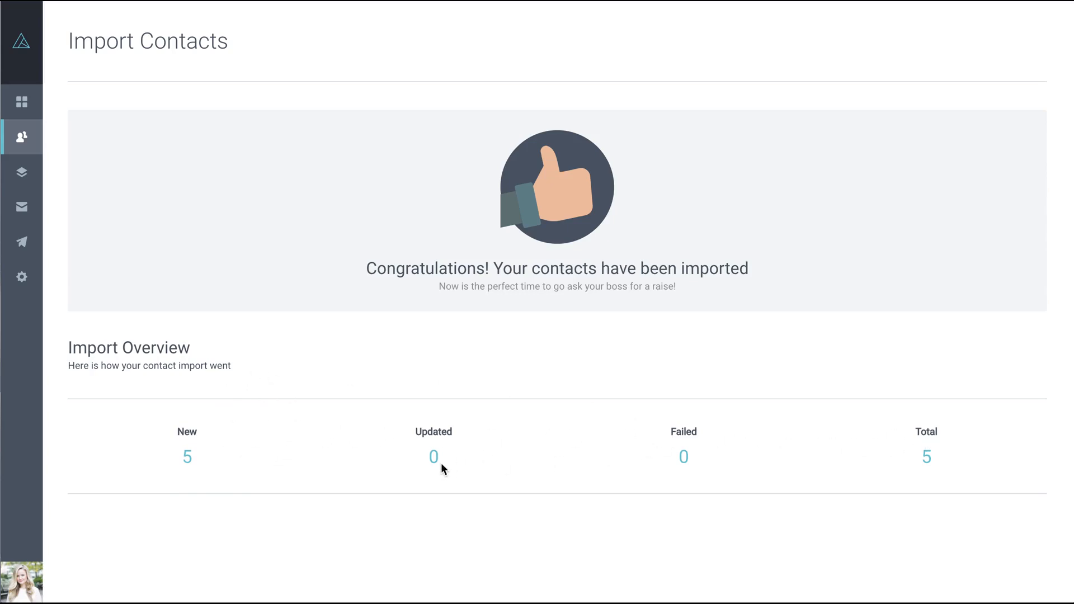
pyautogui.moveTo(465, 441)
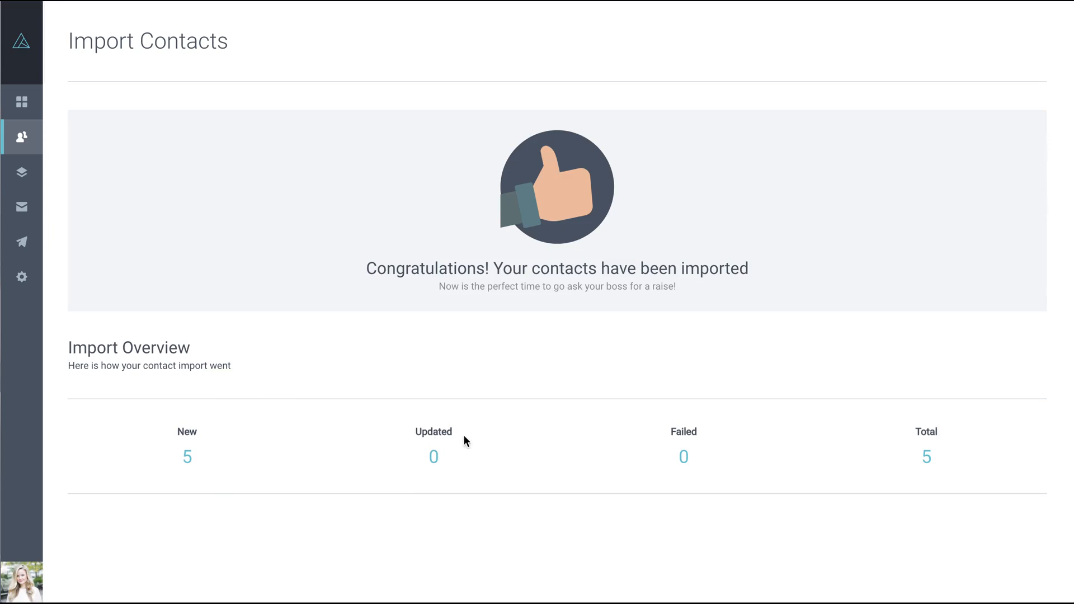
pyautogui.moveTo(923, 450)
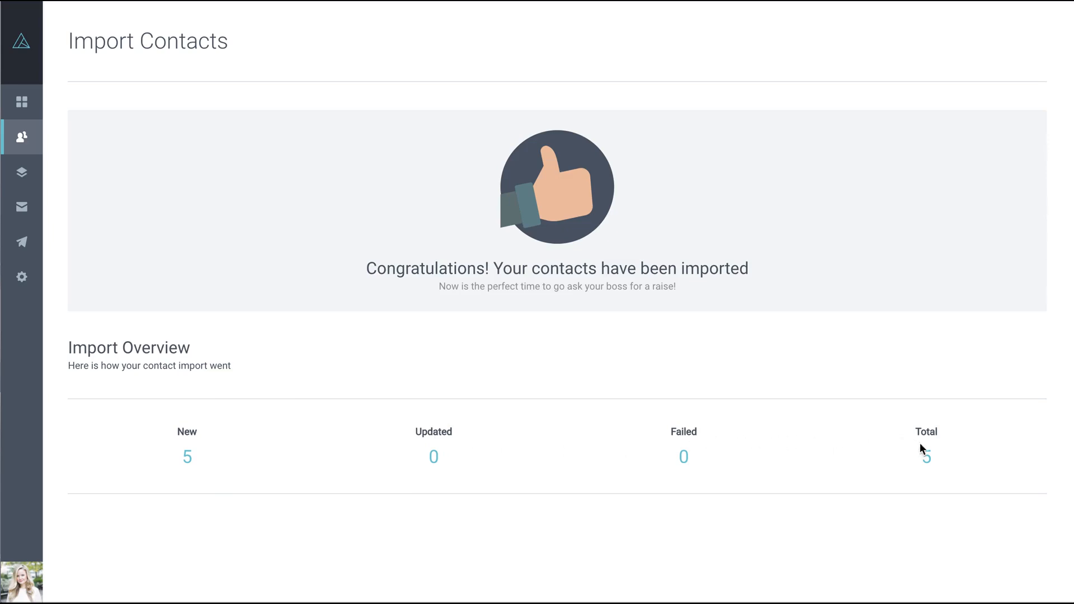
pyautogui.moveTo(859, 375)
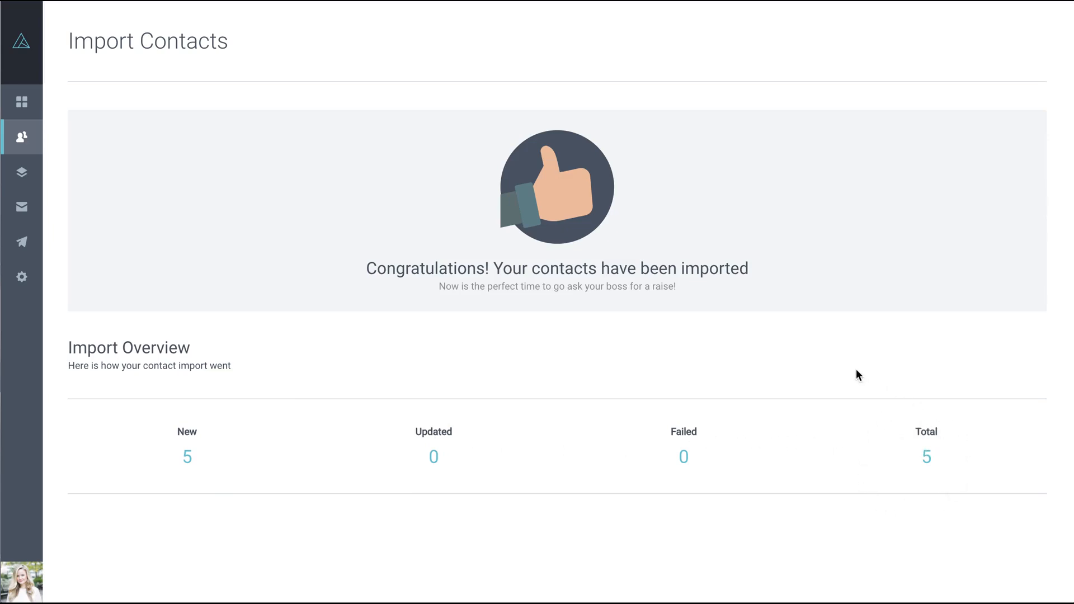